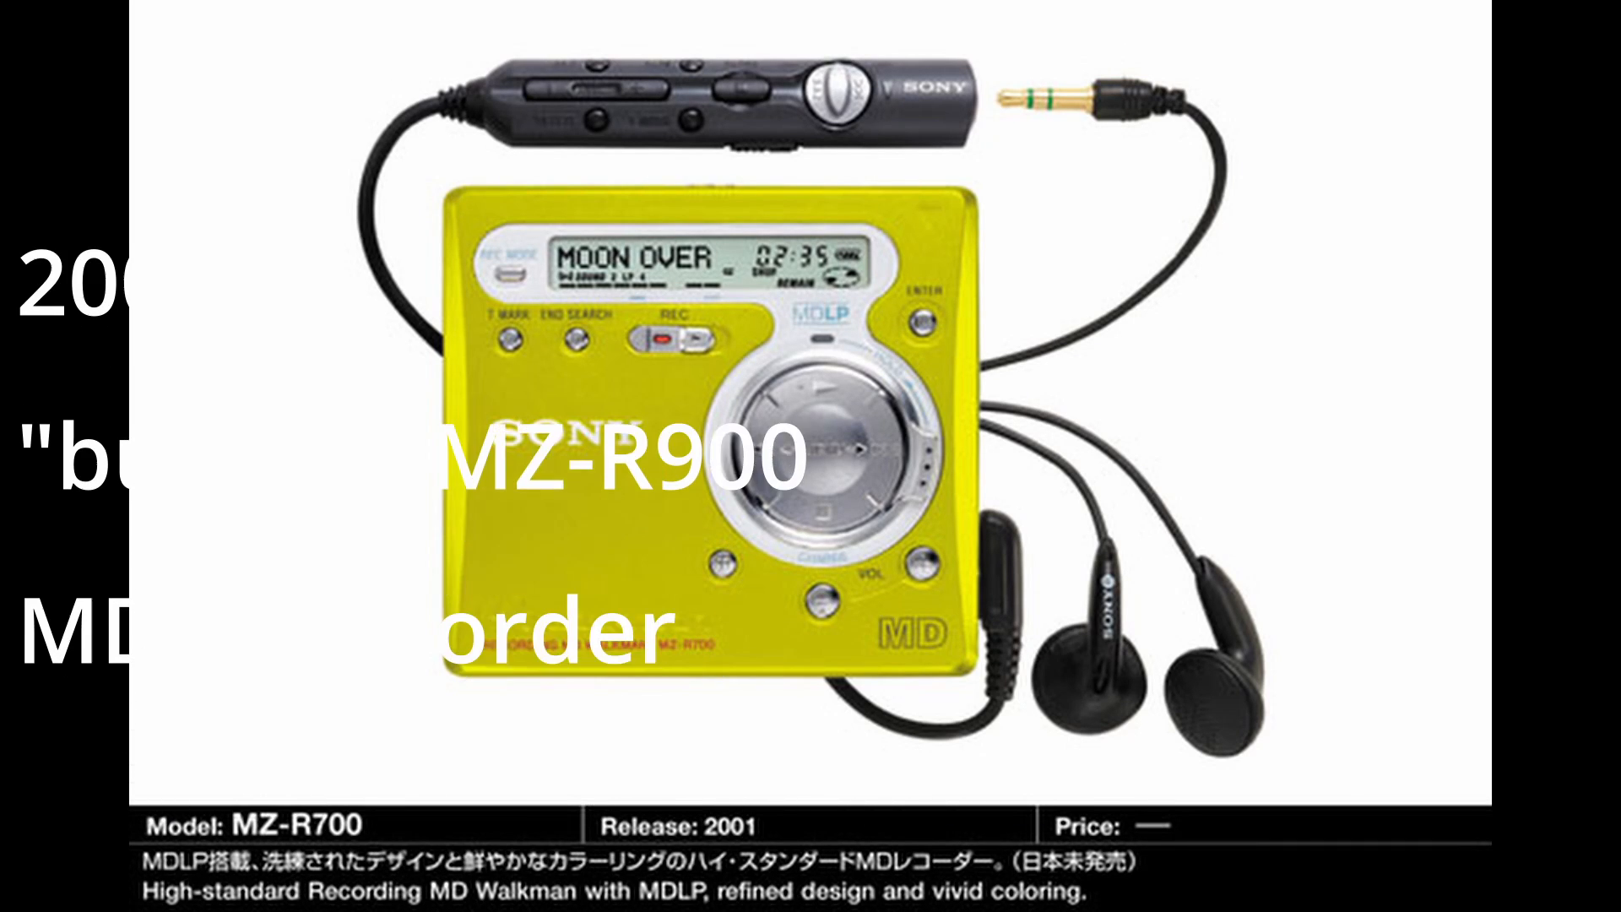
- Advance from the MZ-R700 product photo to the exploded diagram highlighting the rack gear and washer
key("Right")
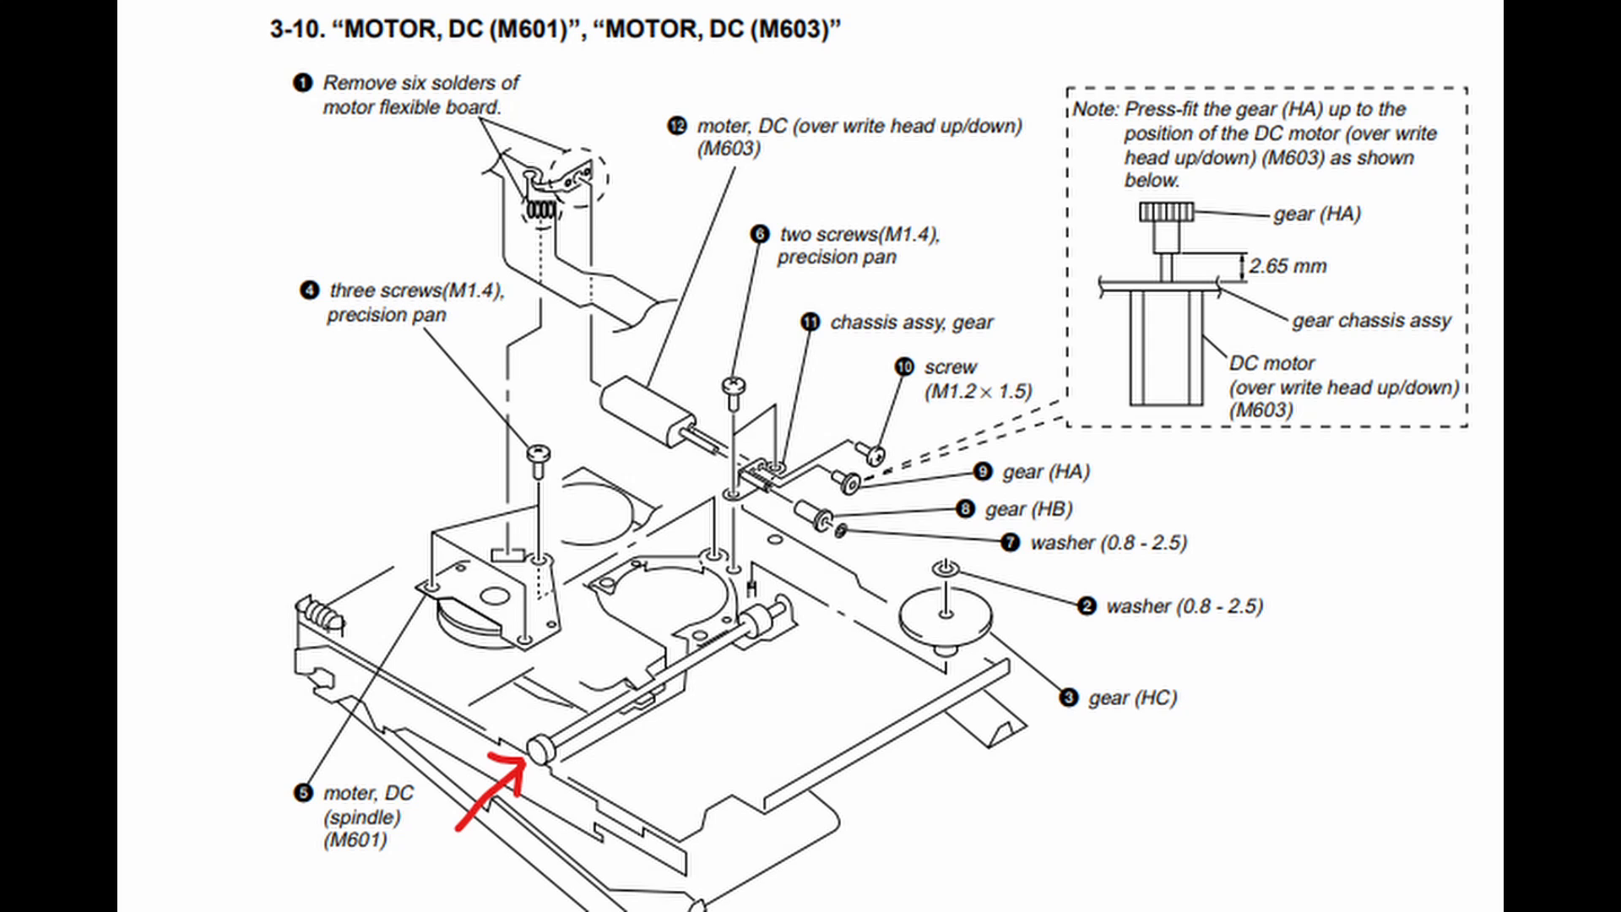
scroll("down", 3)
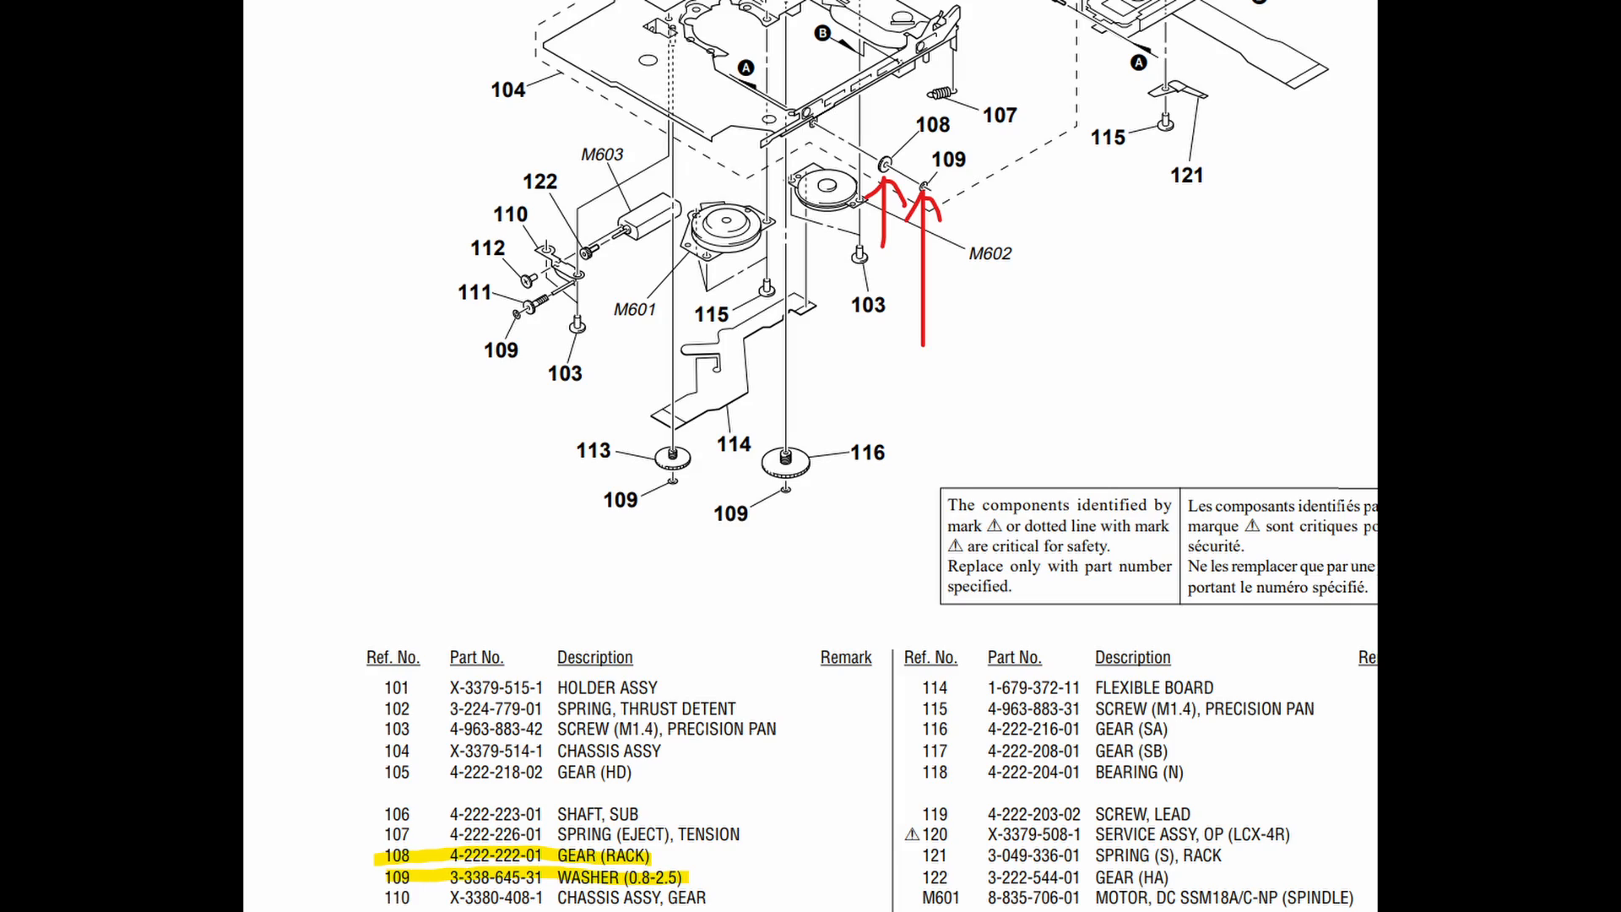